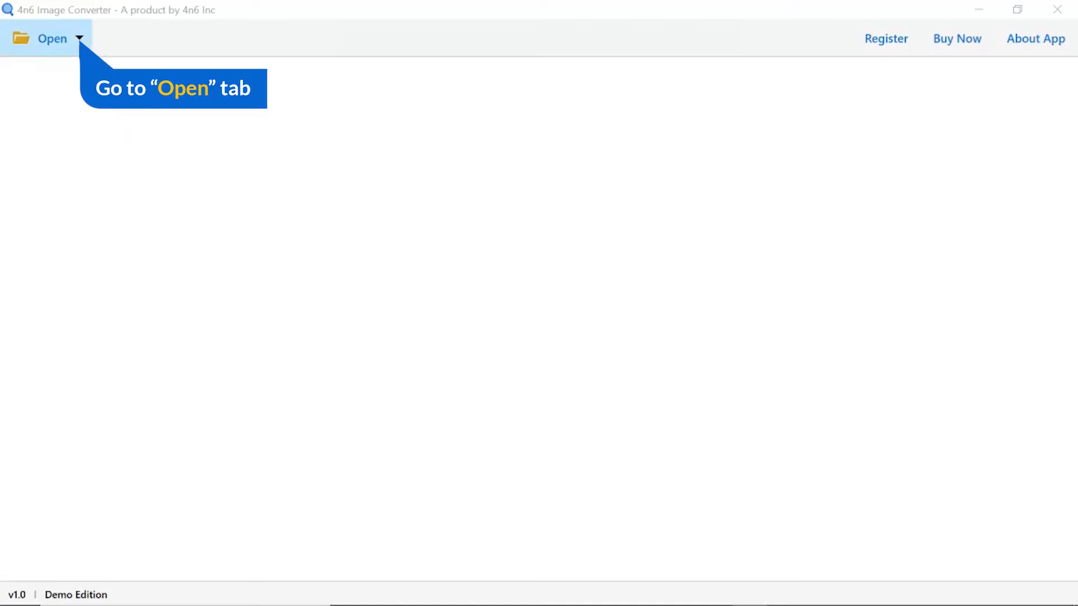
# Step: Choose to add a whole folder of JPG files from the Open list
pyautogui.click(52, 38)
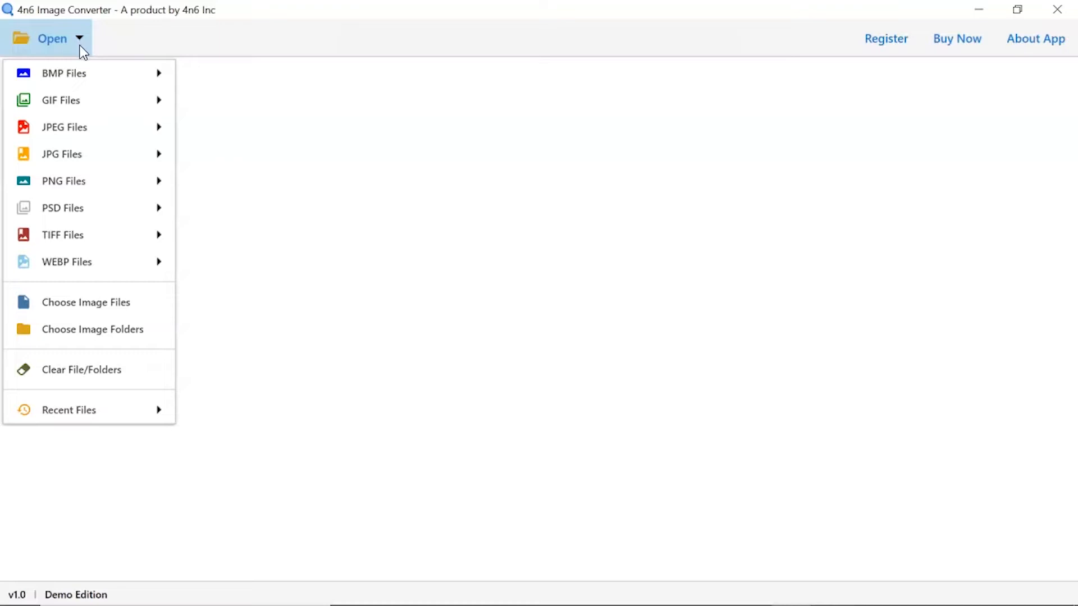
pyautogui.moveTo(66, 154)
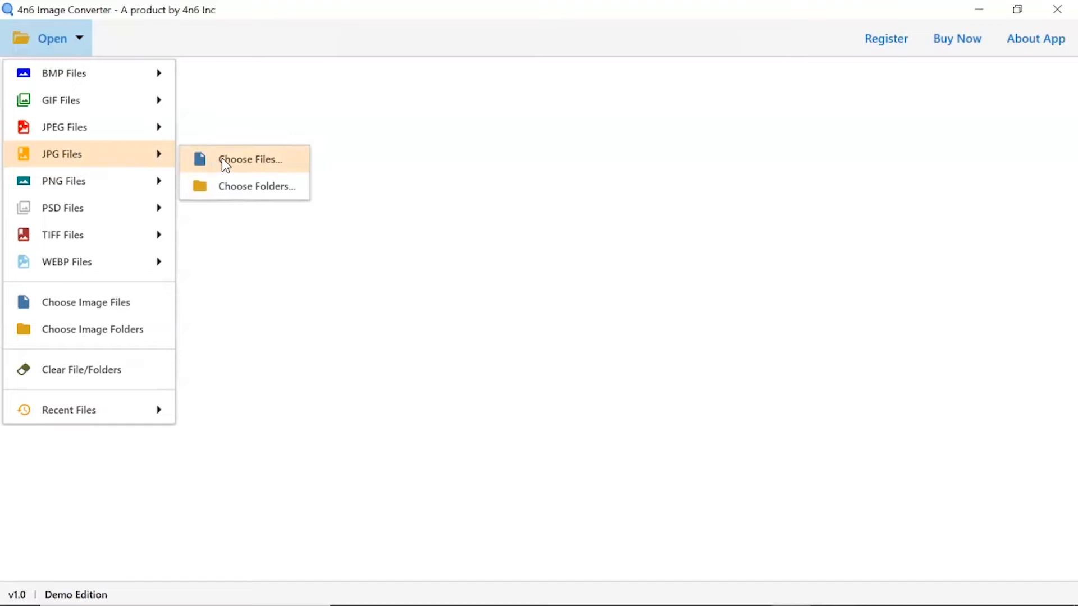
pyautogui.moveTo(247, 169)
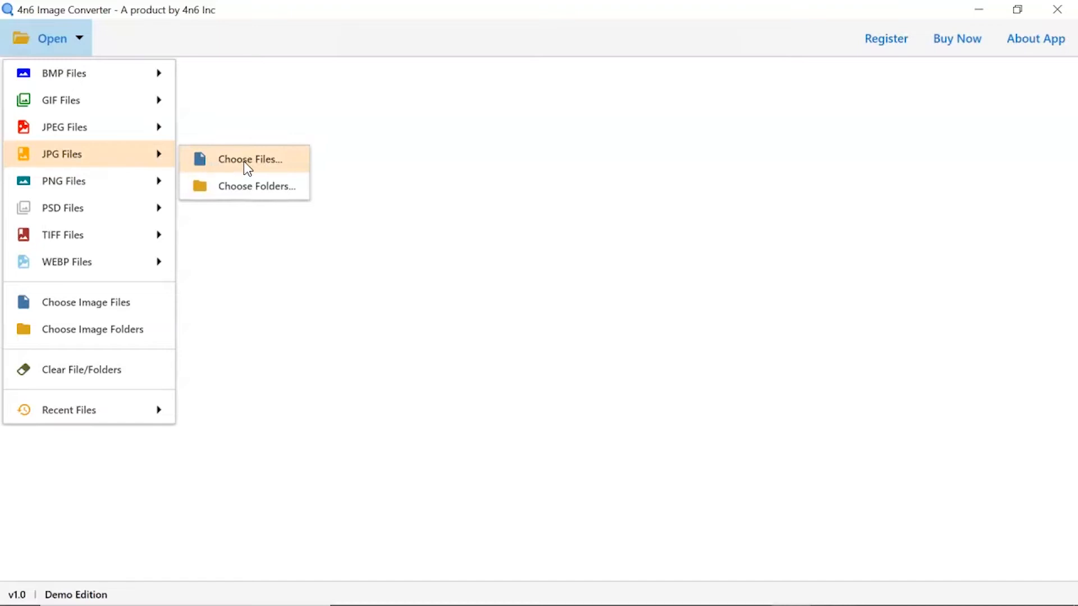
pyautogui.moveTo(247, 192)
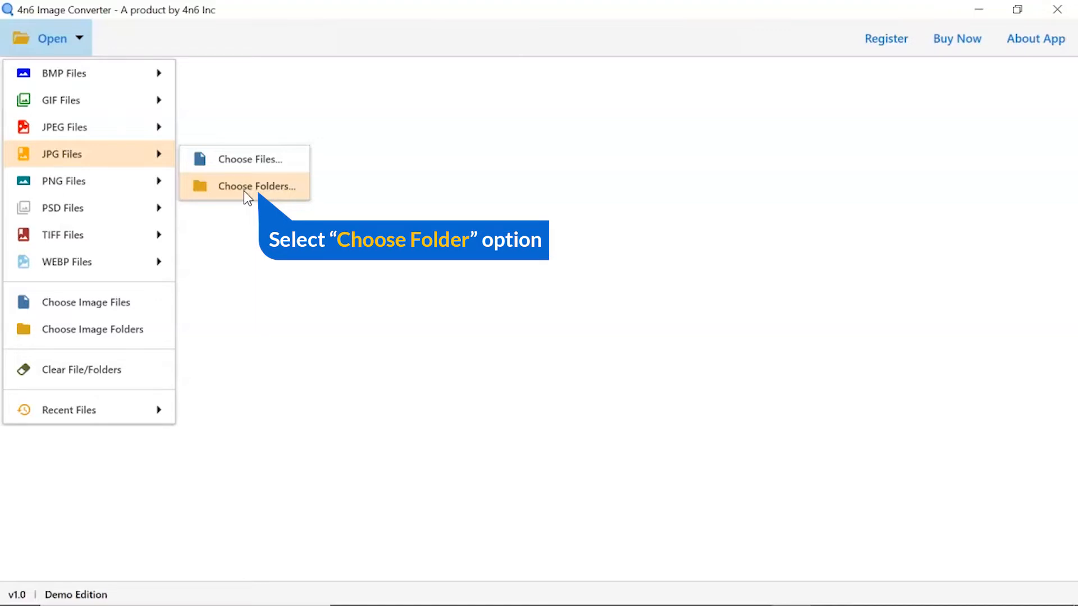
pyautogui.click(259, 187)
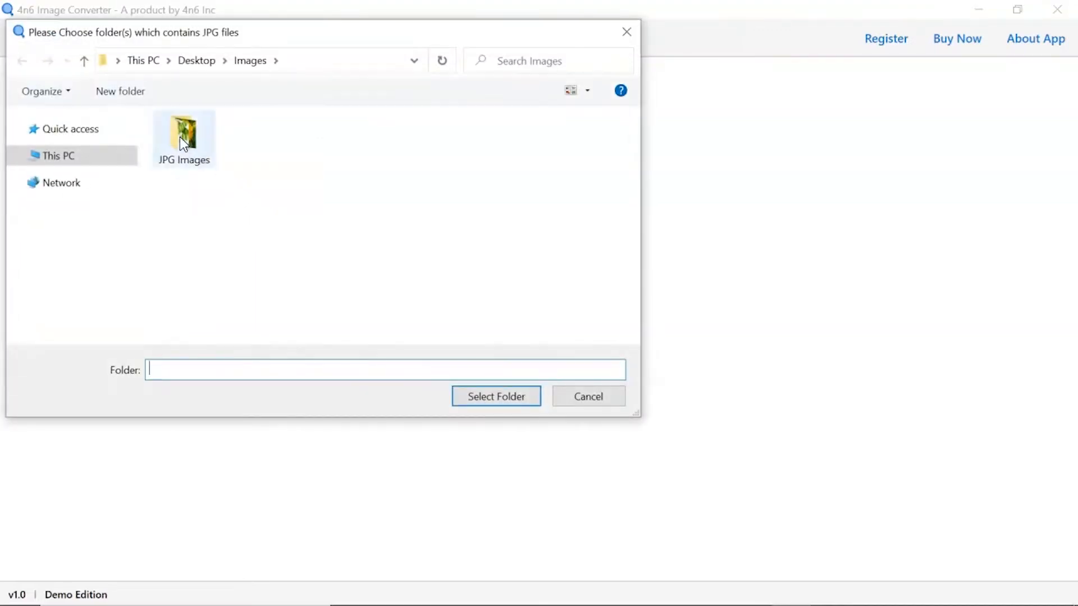
# Step: Load the JPG Images folder containing eight JPG files into the converter
pyautogui.click(183, 134)
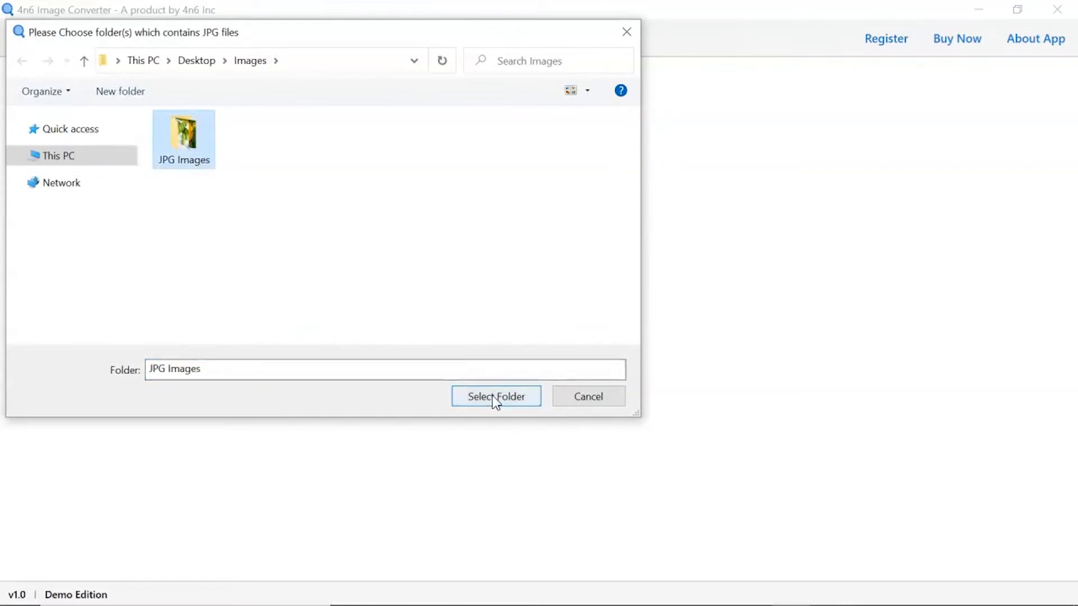
pyautogui.click(495, 397)
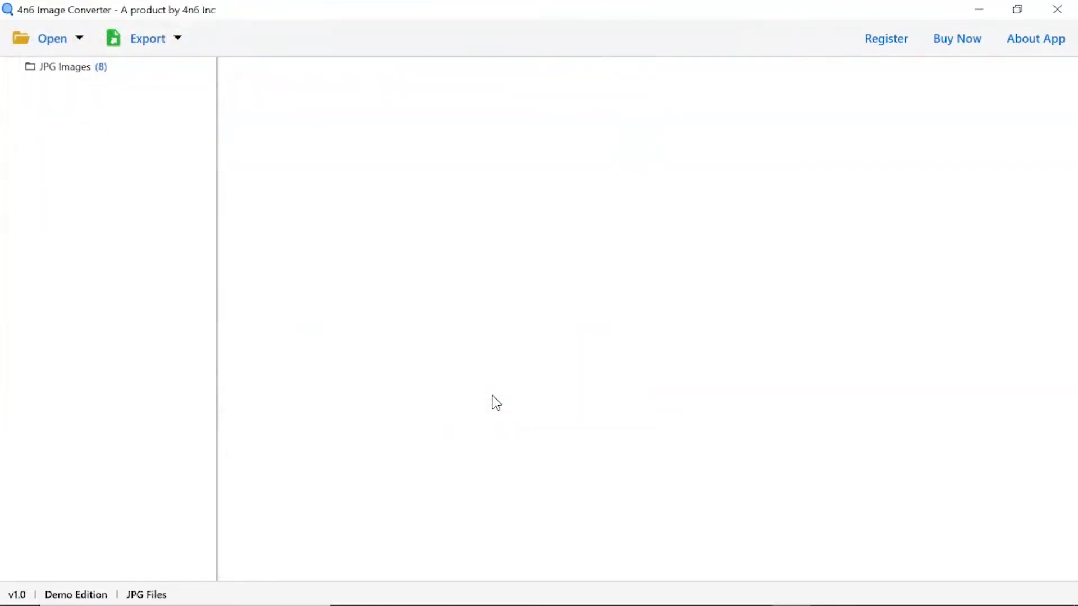
pyautogui.moveTo(59, 95)
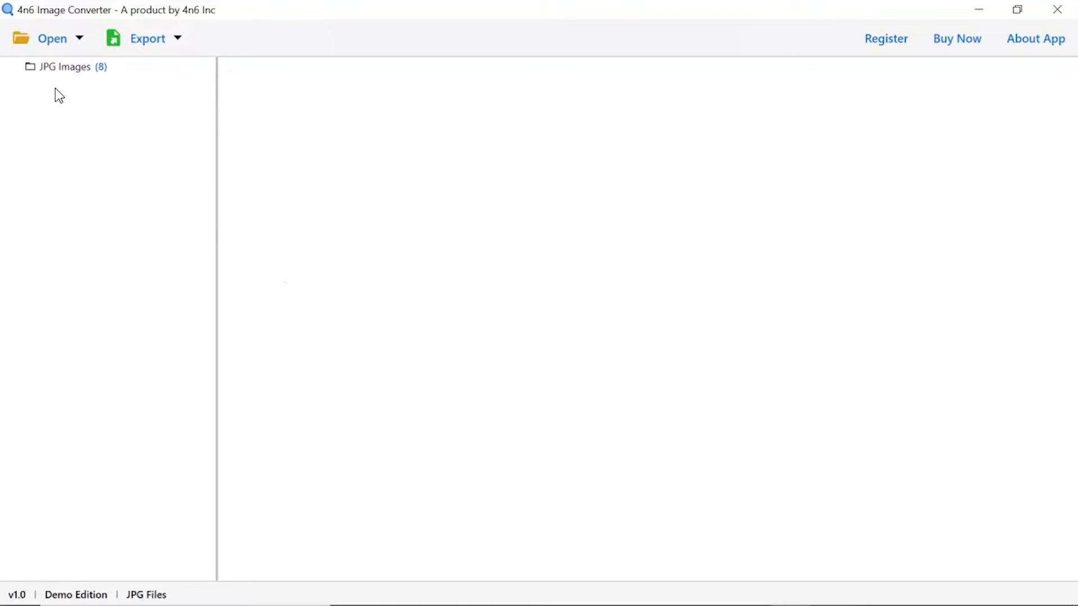
pyautogui.click(65, 66)
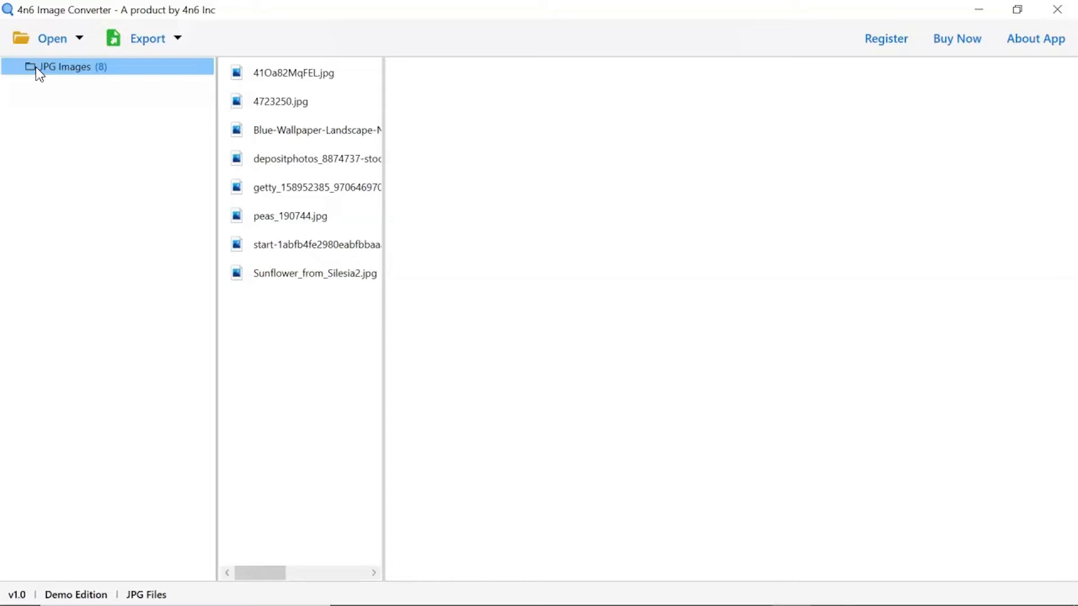
# Step: List the JPG Images files and preview 41Oa82MqFEL.jpg and 4723250.jpg
pyautogui.click(293, 73)
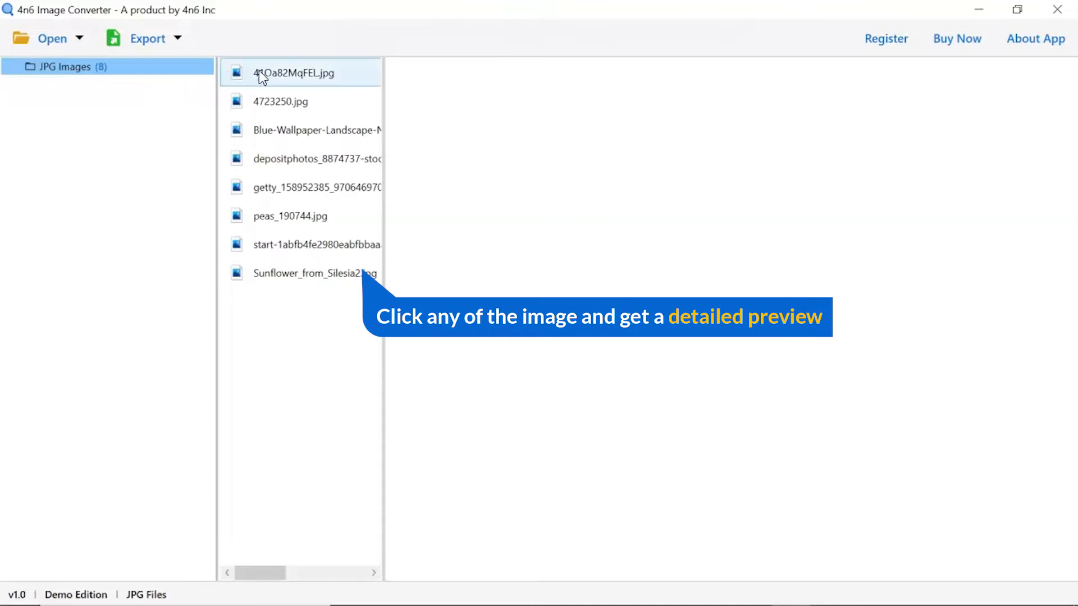
pyautogui.click(295, 73)
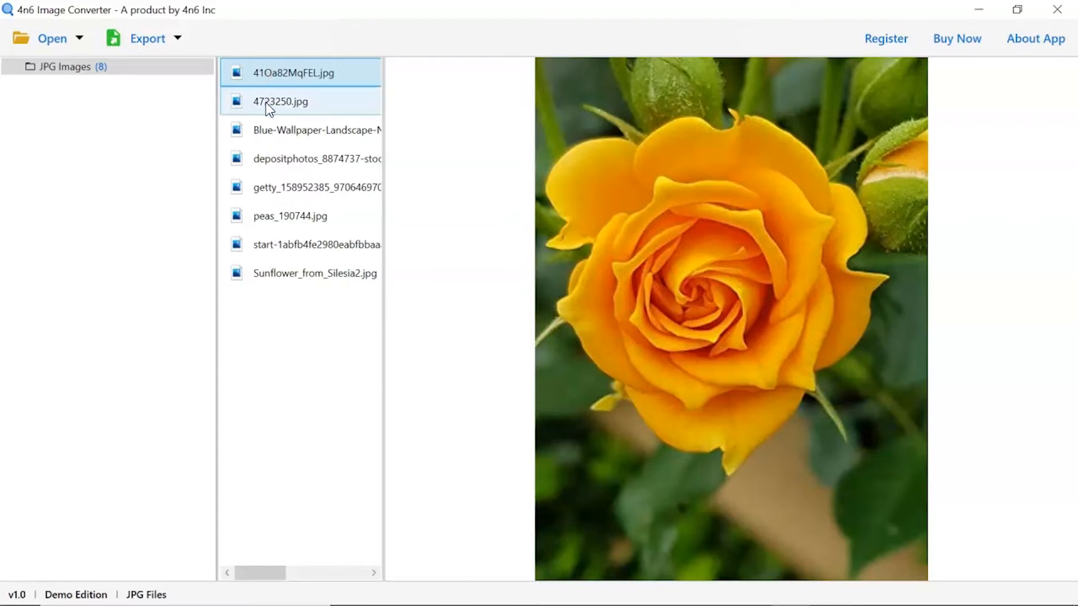
pyautogui.click(281, 101)
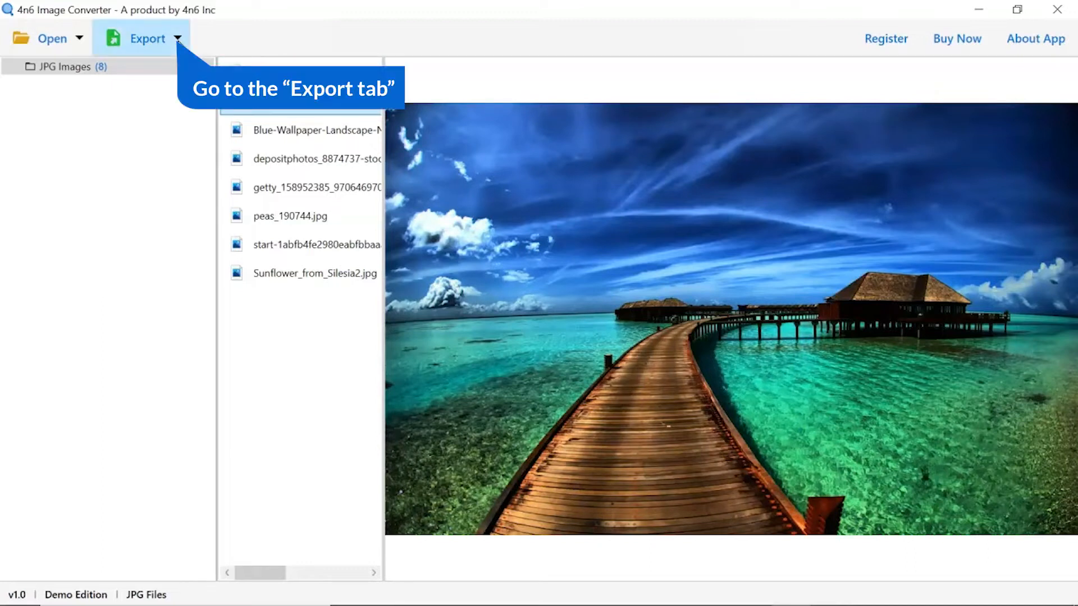
# Step: Select TIFF as the export format from the Export list
pyautogui.click(146, 38)
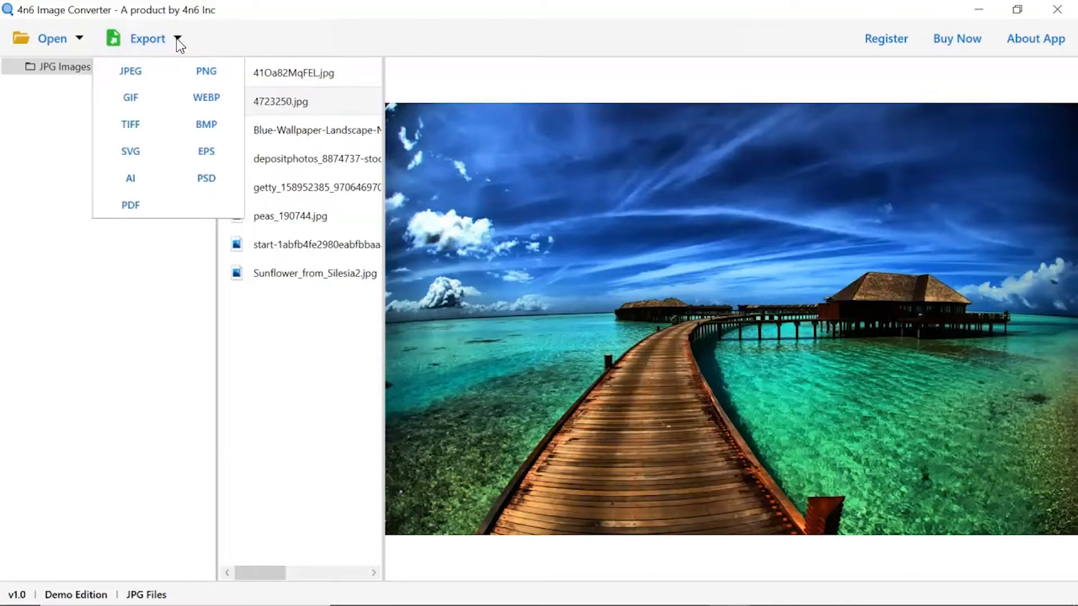
pyautogui.moveTo(130, 125)
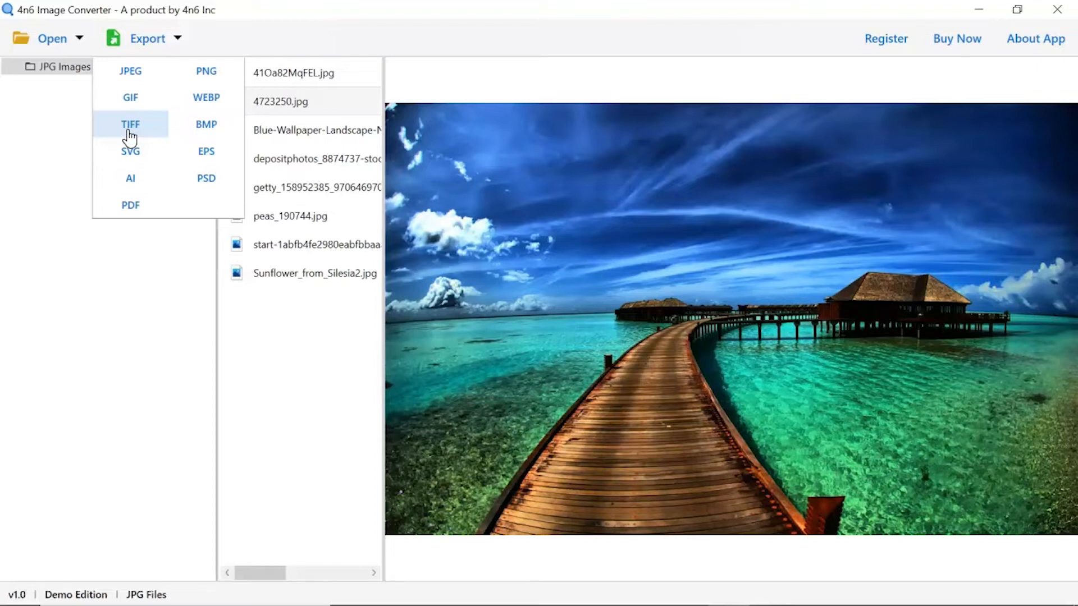
pyautogui.click(130, 125)
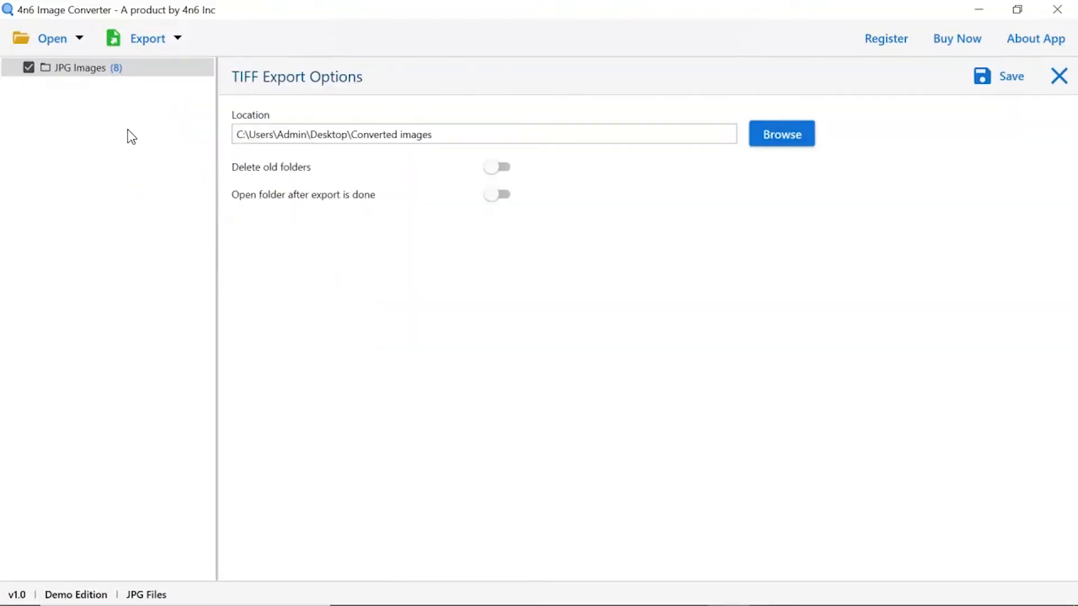
pyautogui.moveTo(29, 68)
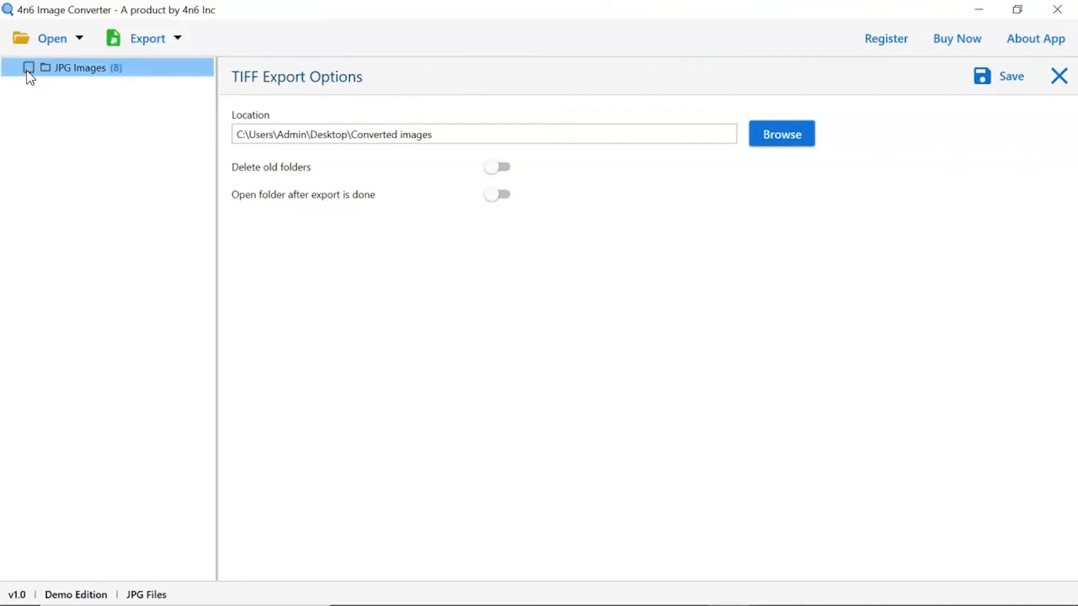
# Step: Tick JPG Images and set Desktop's Converted images folder as the TIFF destination
pyautogui.click(29, 68)
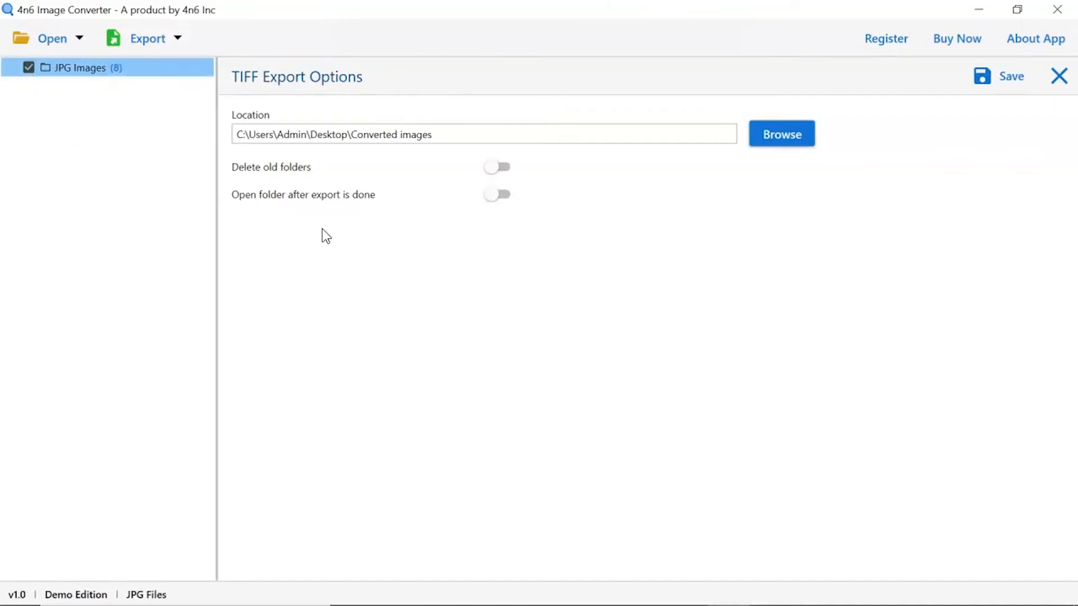
pyautogui.moveTo(781, 134)
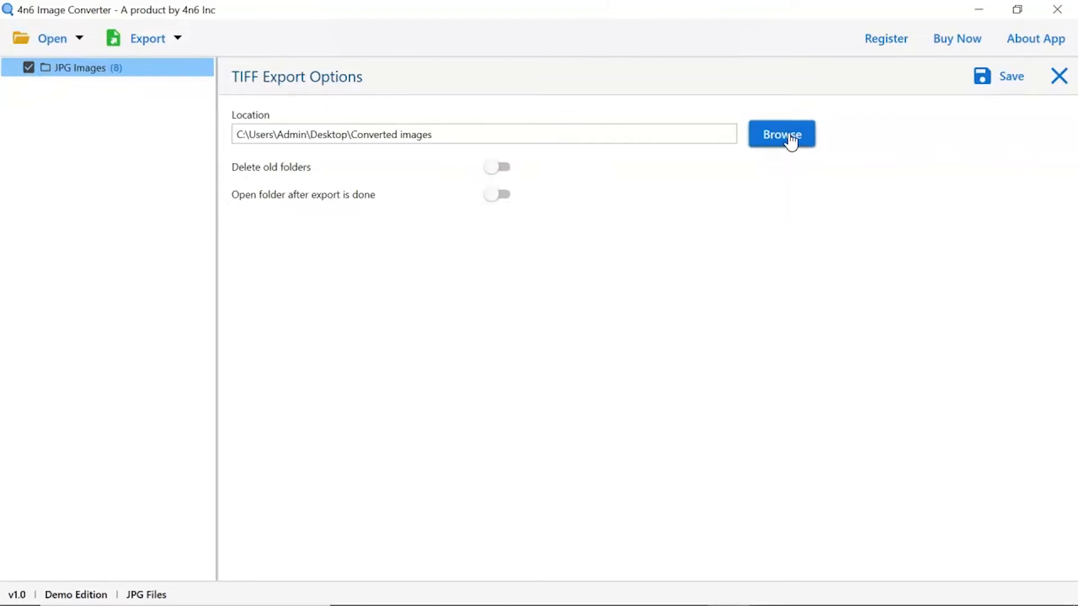
pyautogui.click(781, 133)
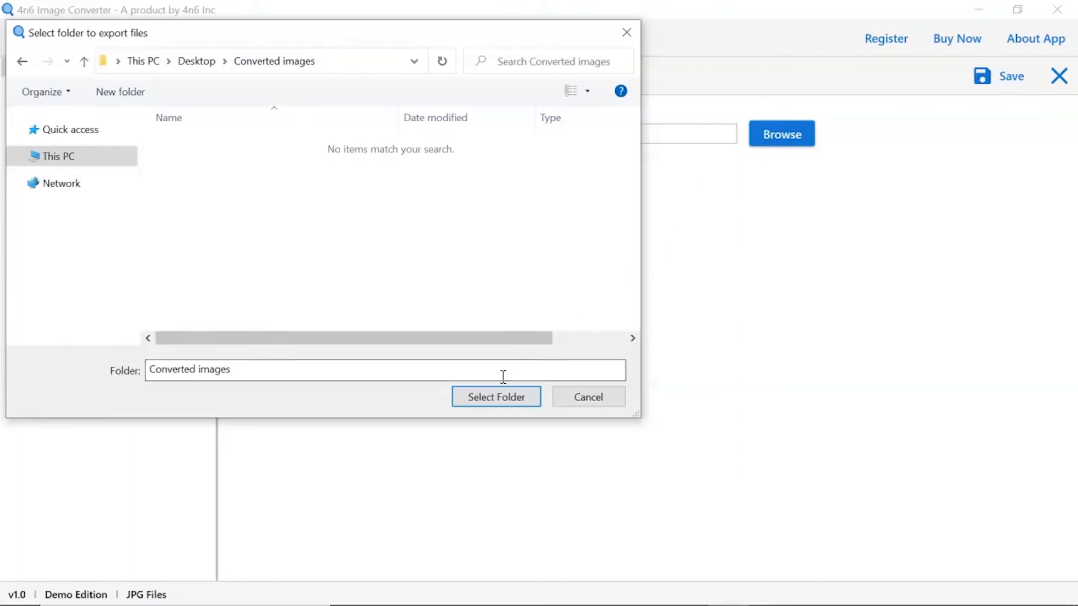
pyautogui.click(495, 397)
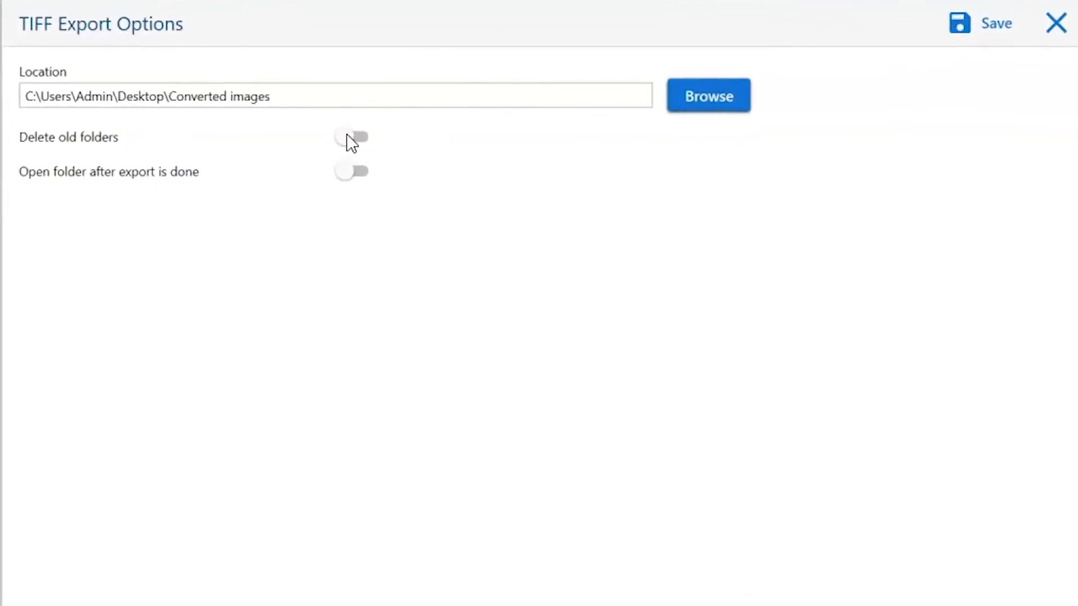
pyautogui.click(353, 137)
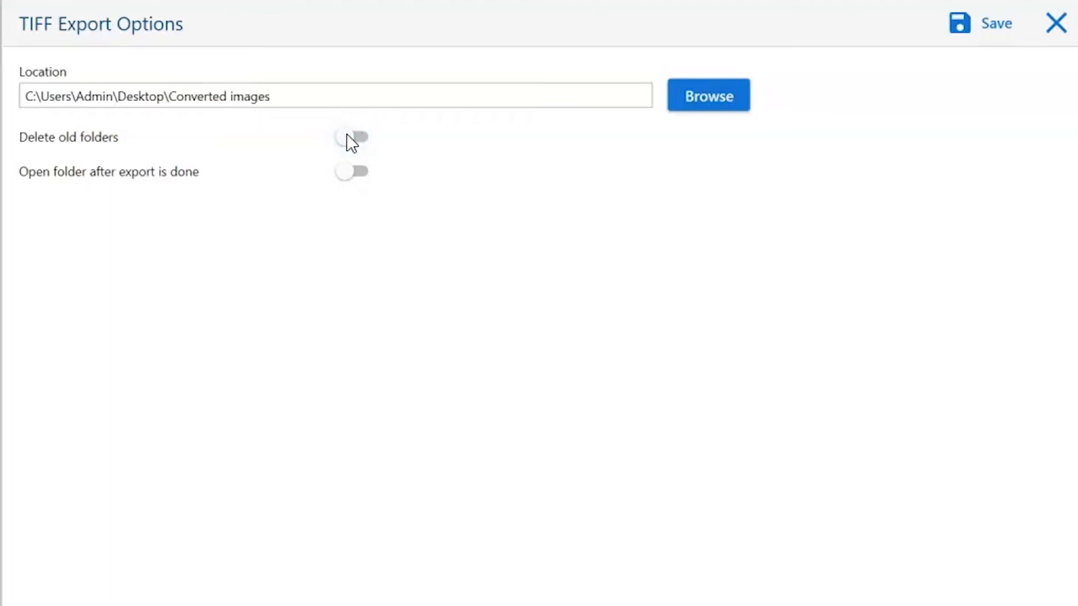
pyautogui.moveTo(351, 167)
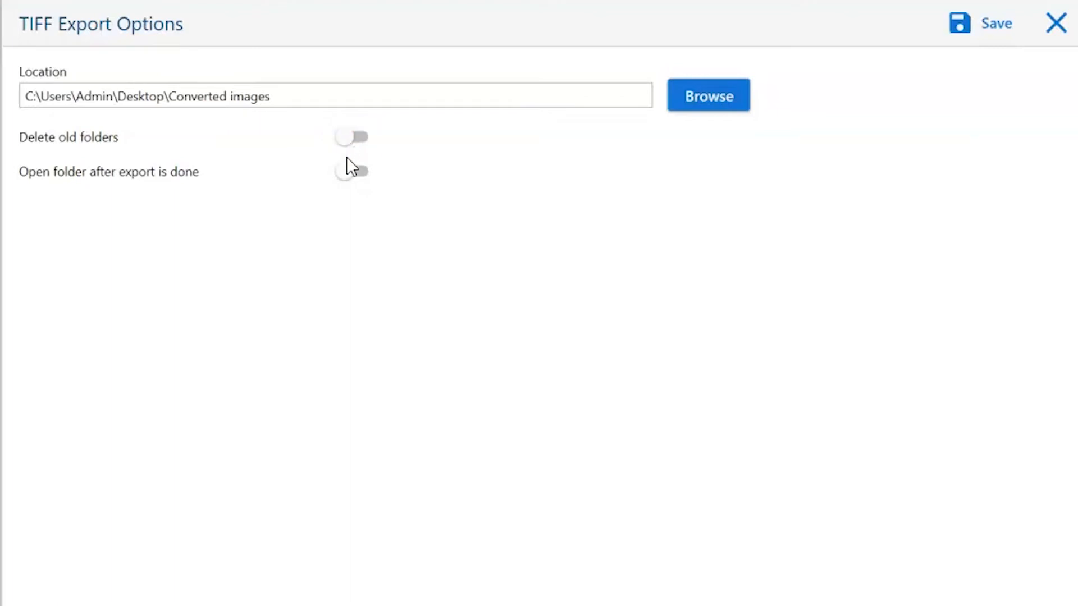
pyautogui.moveTo(350, 171)
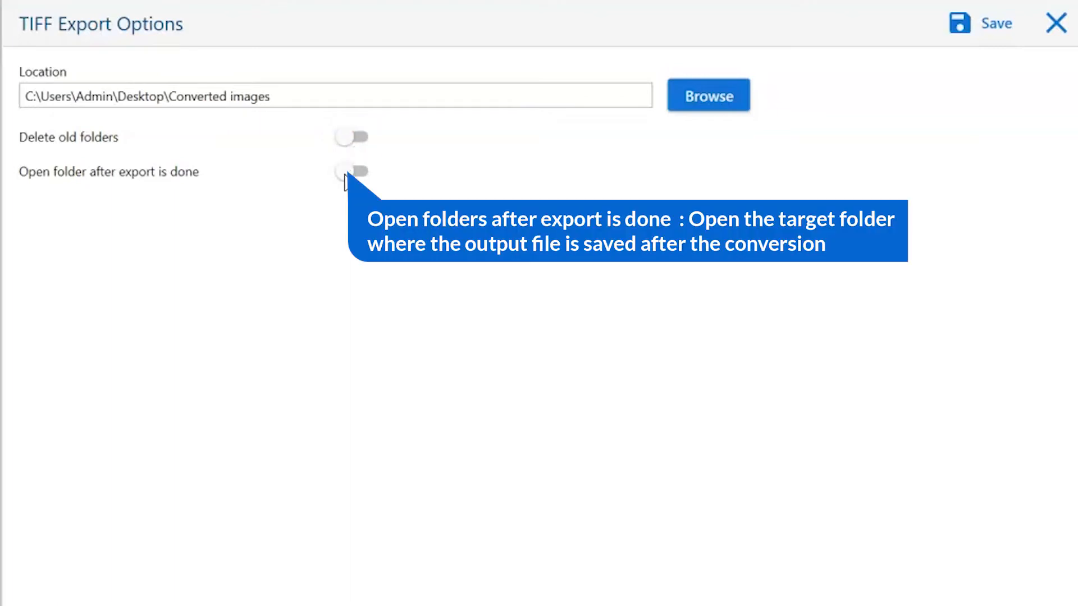
pyautogui.click(352, 171)
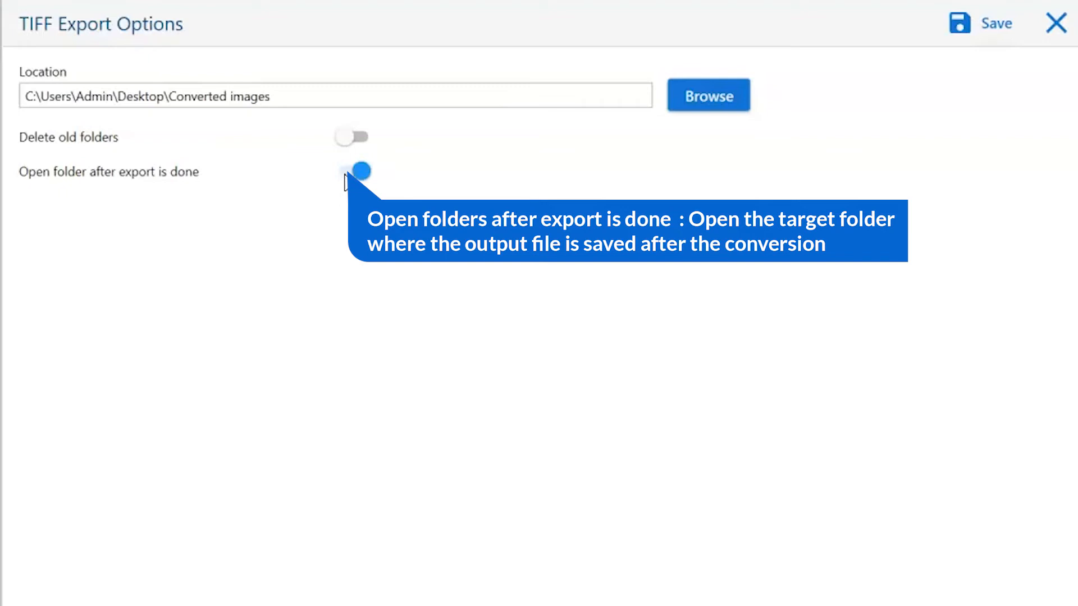
pyautogui.moveTo(350, 182)
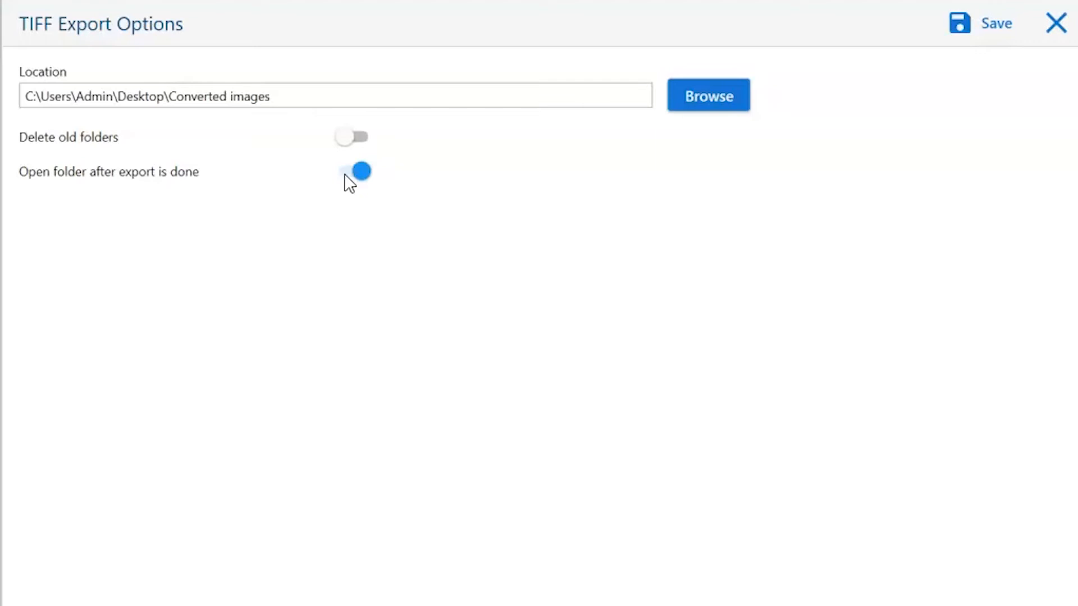
pyautogui.click(351, 171)
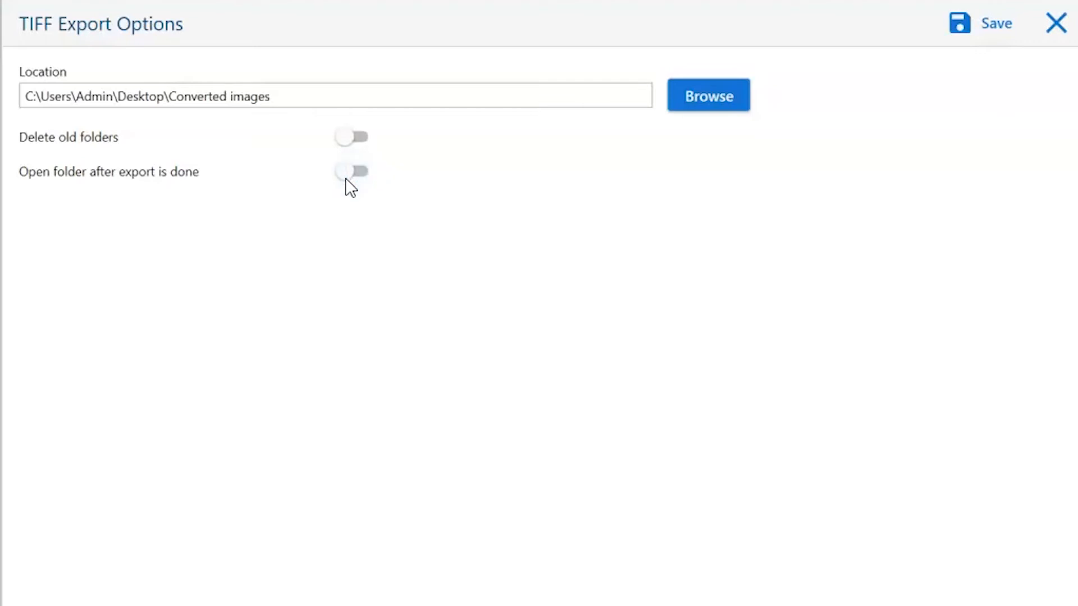
pyautogui.moveTo(388, 302)
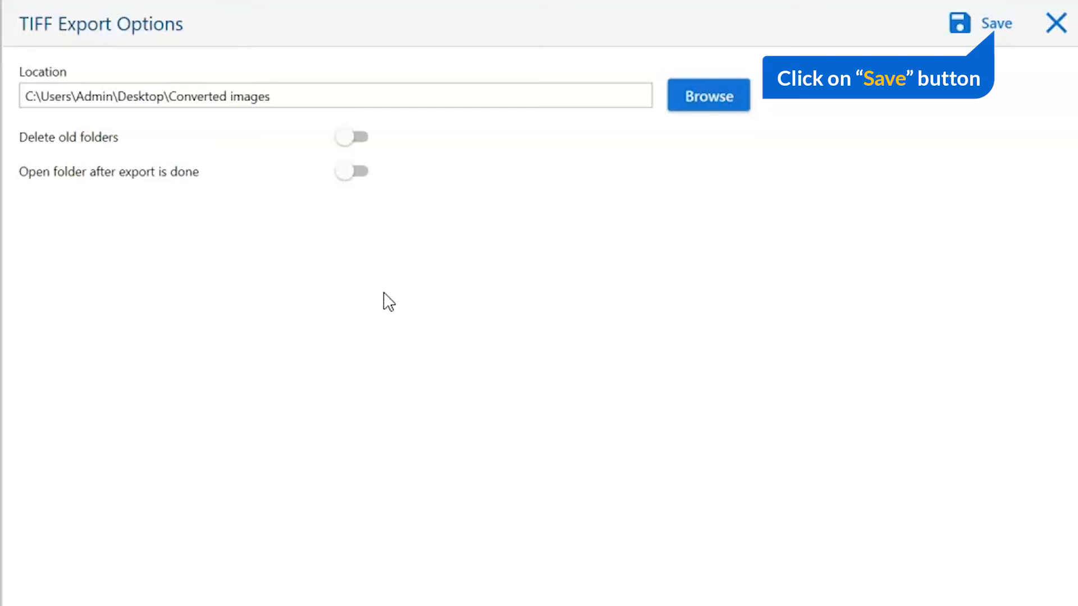
pyautogui.moveTo(856, 111)
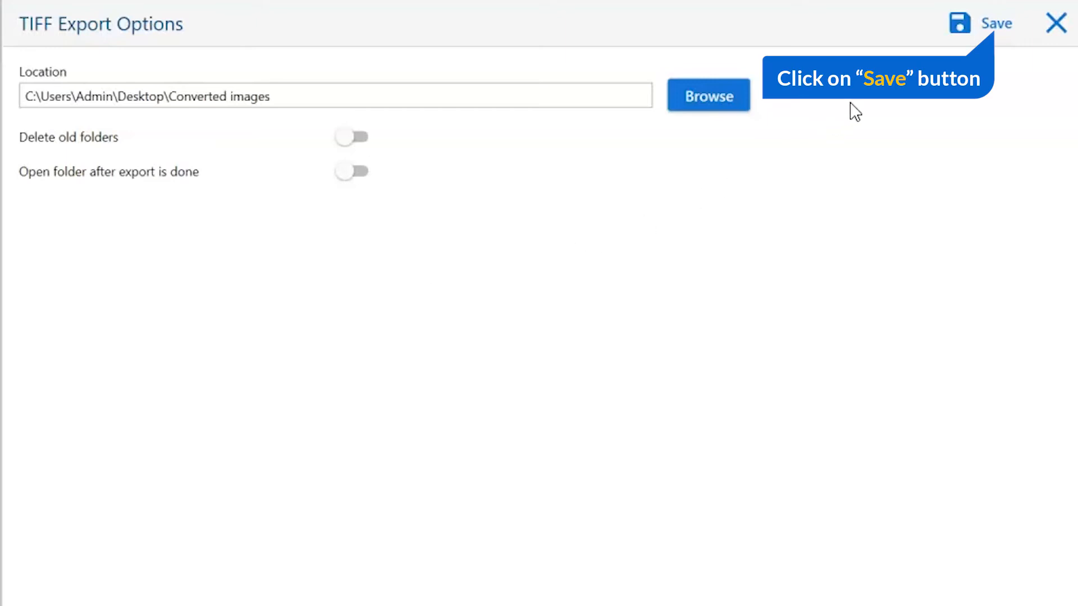
# Step: Run the TIFF conversion and acknowledge the demo edition two-item limit notice
pyautogui.click(994, 23)
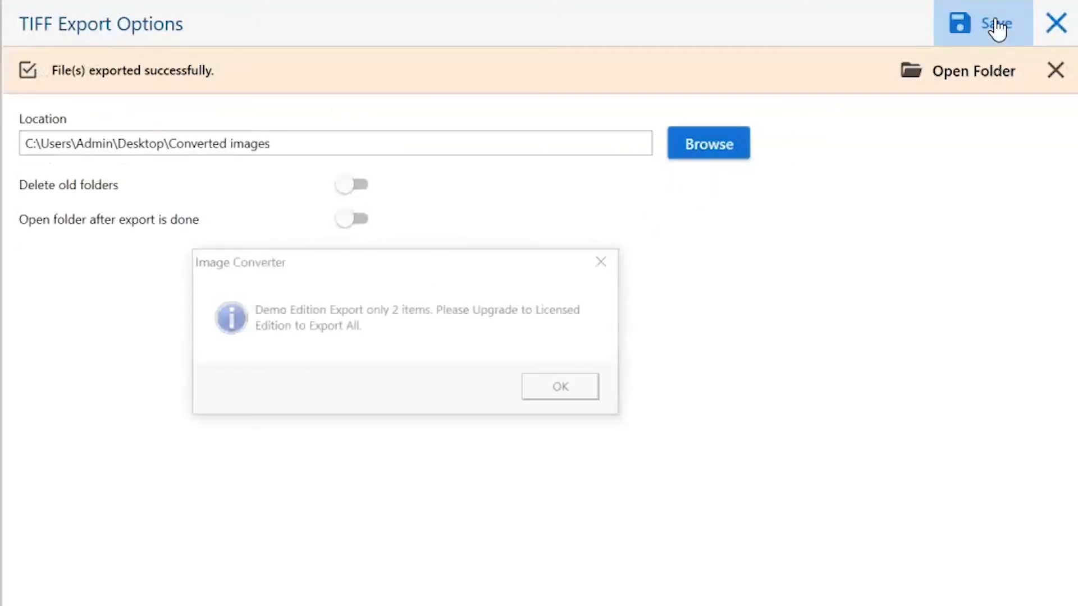
pyautogui.moveTo(995, 25)
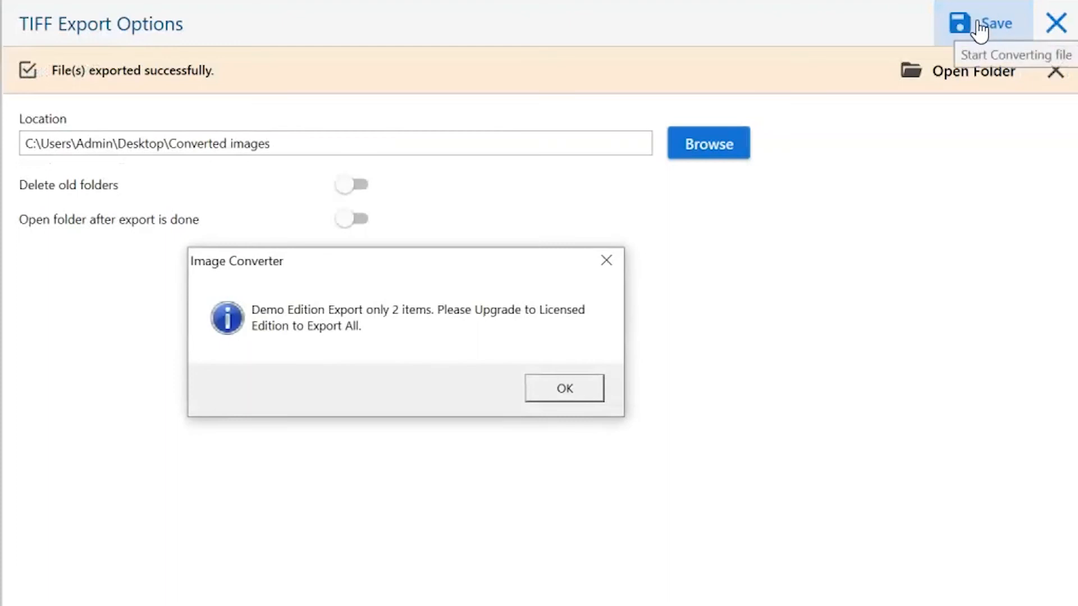
pyautogui.moveTo(639, 343)
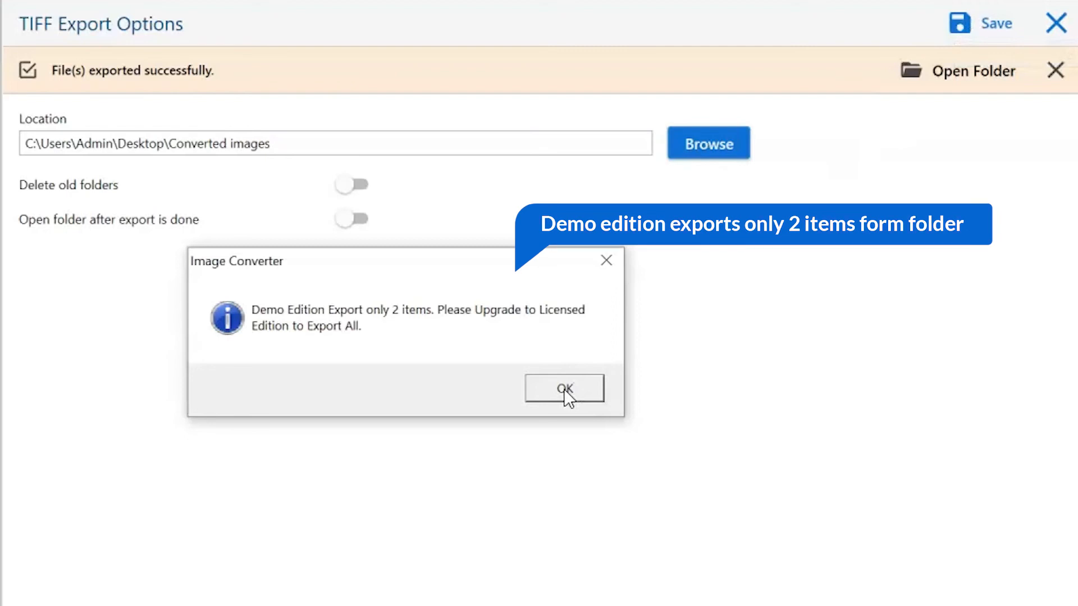
pyautogui.click(562, 388)
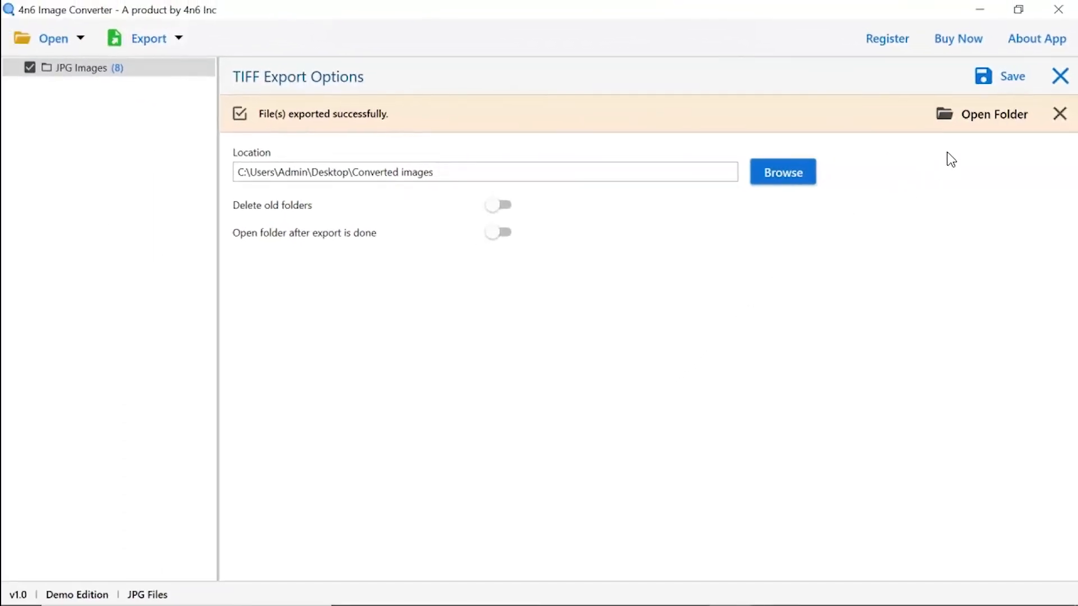
pyautogui.moveTo(992, 123)
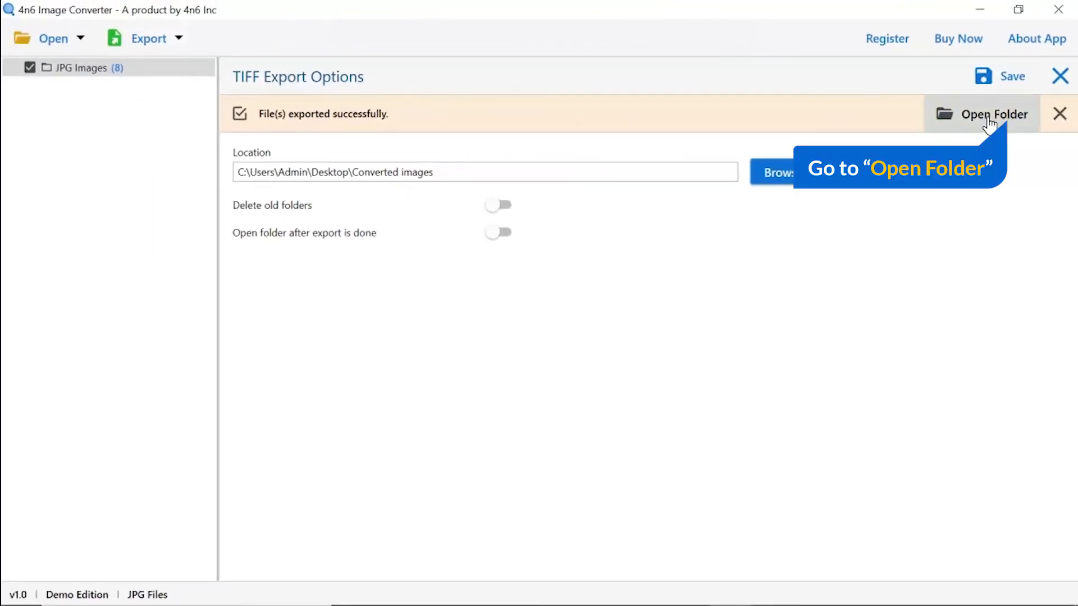
# Step: View the two converted .tiff files inside JPG Images in the output folder
pyautogui.click(994, 115)
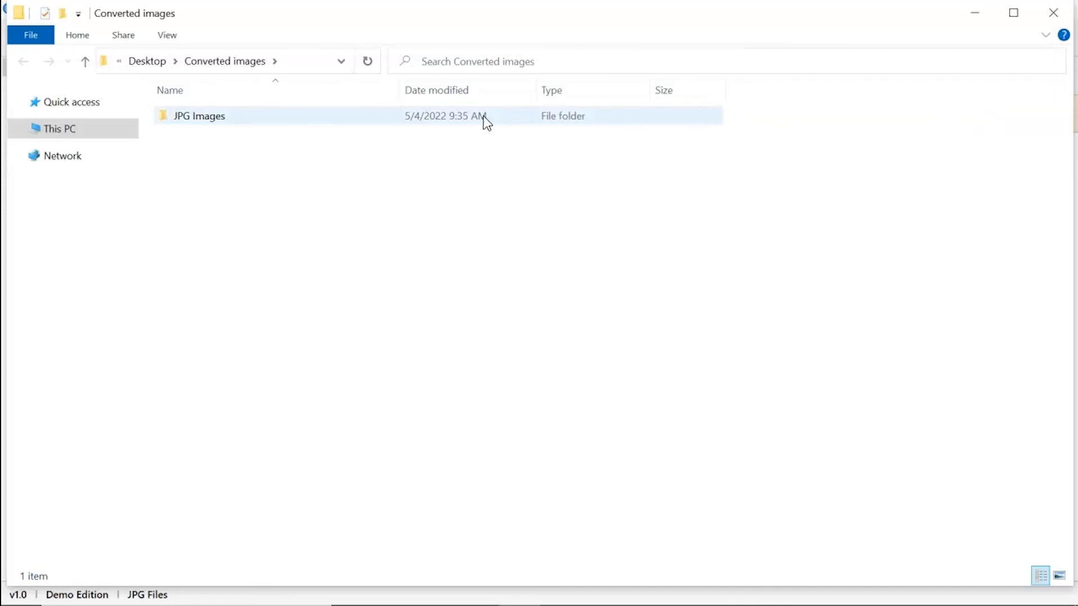
pyautogui.click(200, 116)
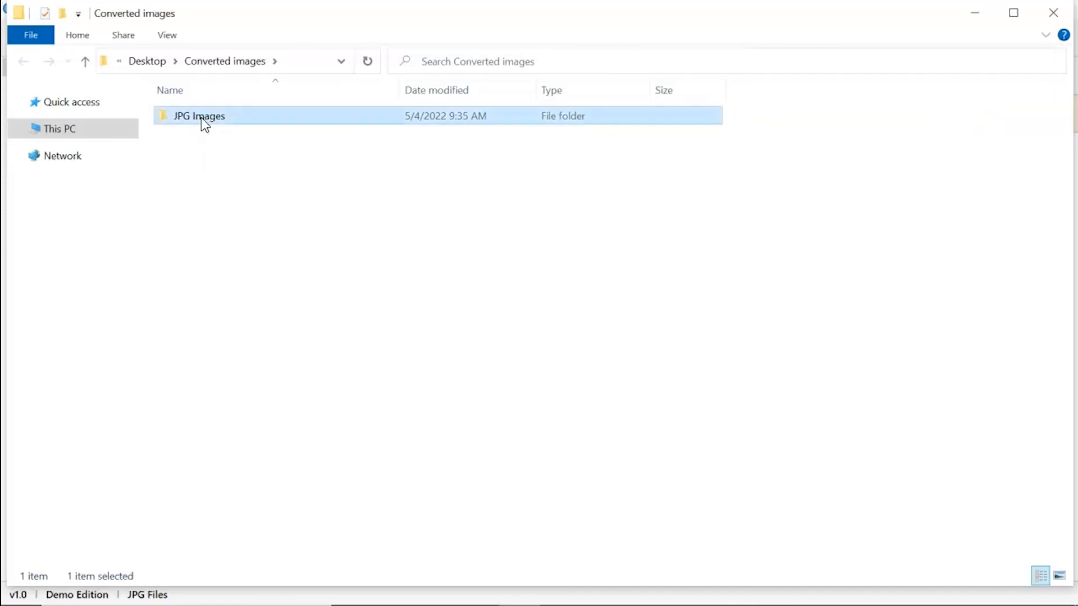
pyautogui.doubleClick(199, 116)
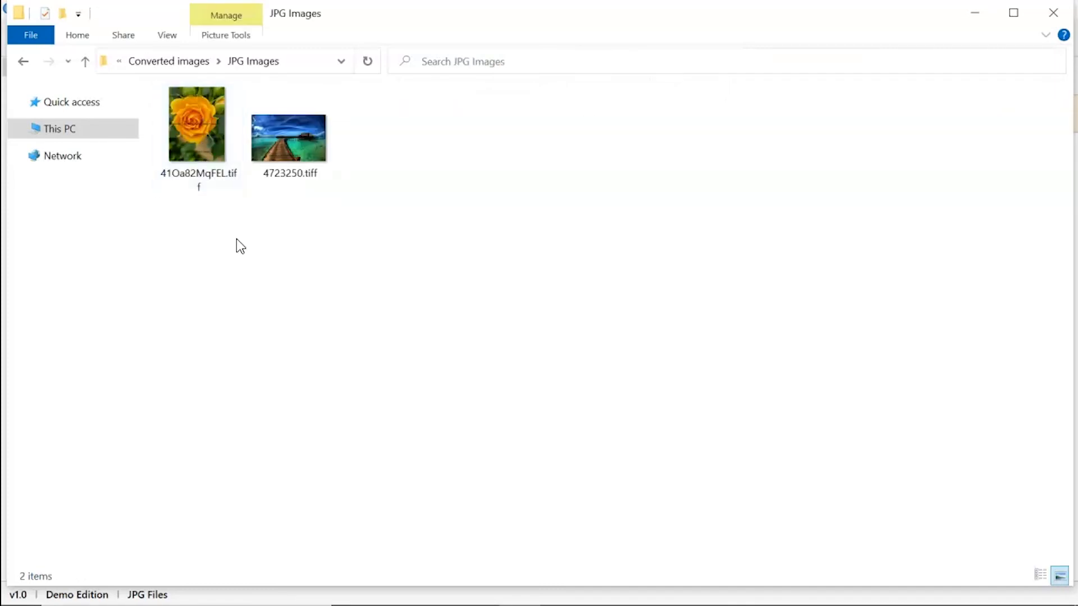